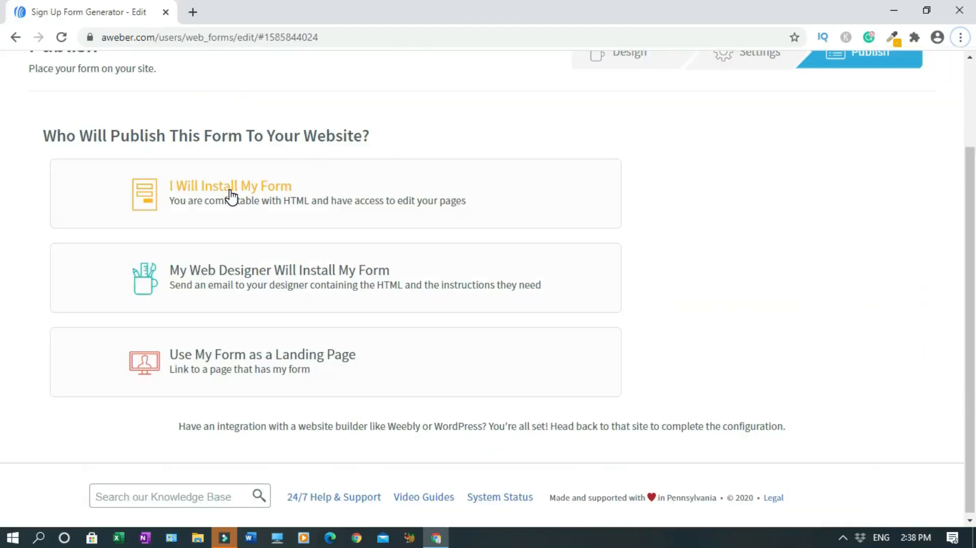
Choose 'I Will Install My Form' and select the JavaScript snippet code for copying
{"action": "left_click", "coordinate": [230, 186]}
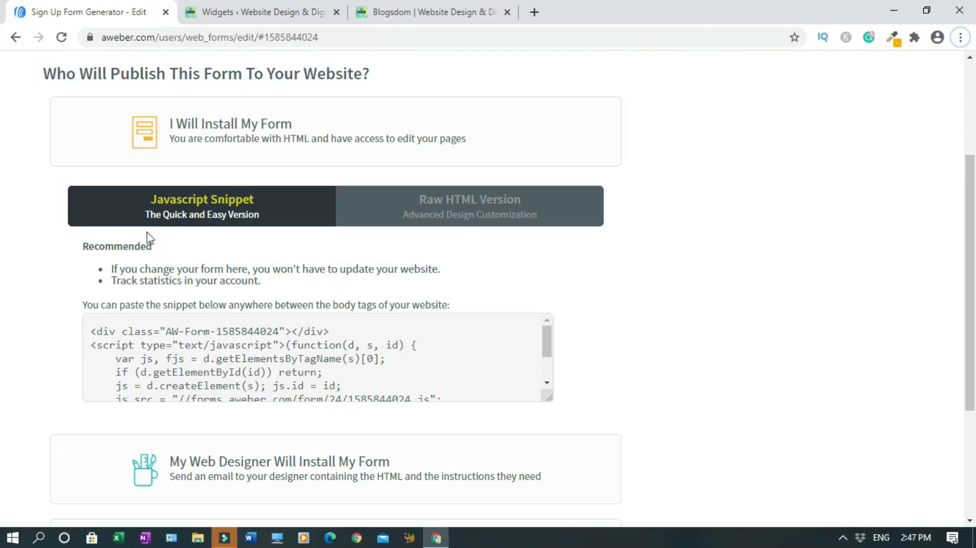
{"action": "mouse_move", "coordinate": [289, 262]}
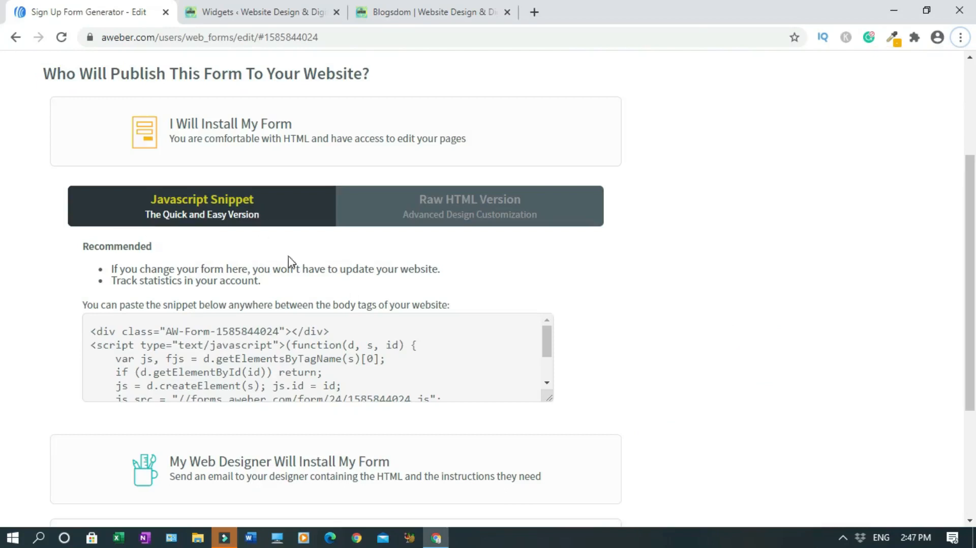
{"action": "left_click", "coordinate": [311, 358]}
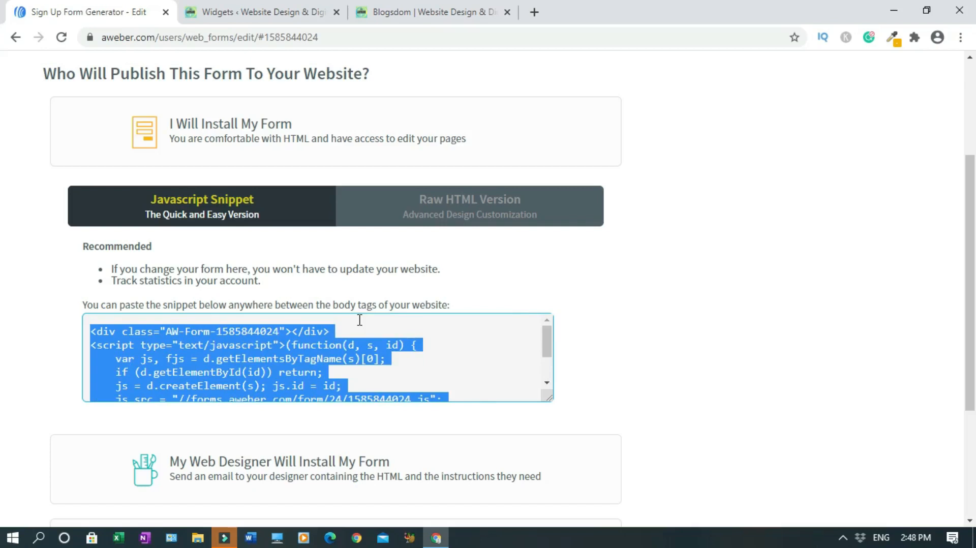
Navigate the WordPress dashboard to Appearance > Widgets
{"action": "left_click", "coordinate": [262, 12]}
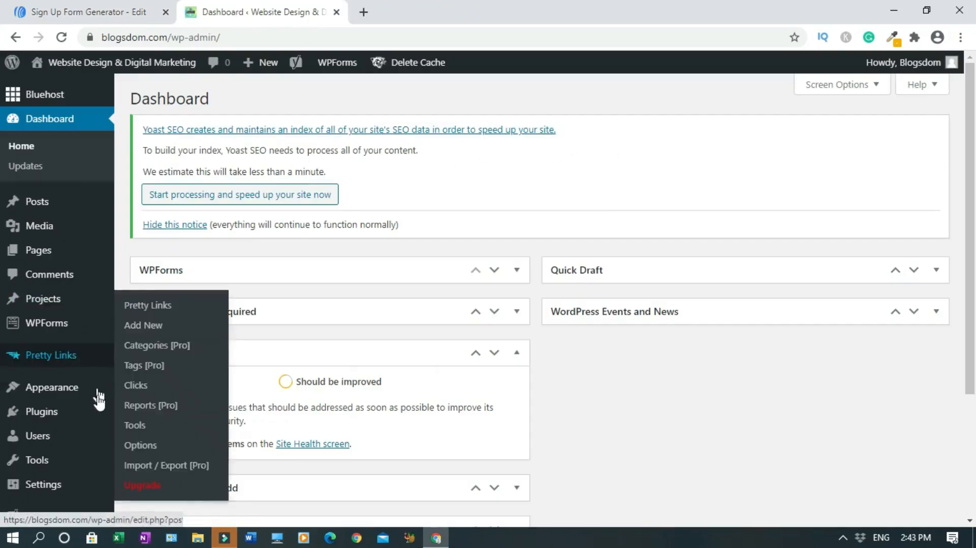
{"action": "mouse_move", "coordinate": [52, 387]}
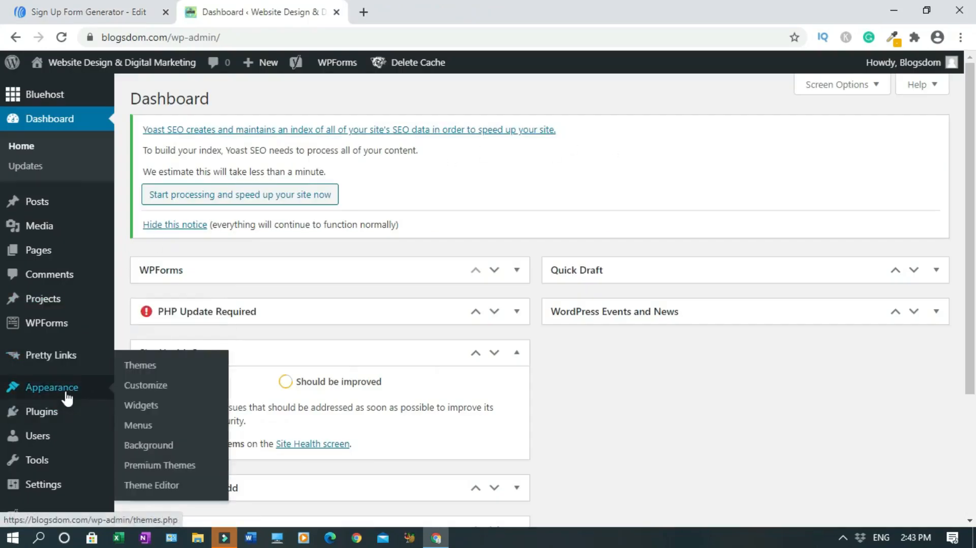
{"action": "left_click", "coordinate": [140, 406]}
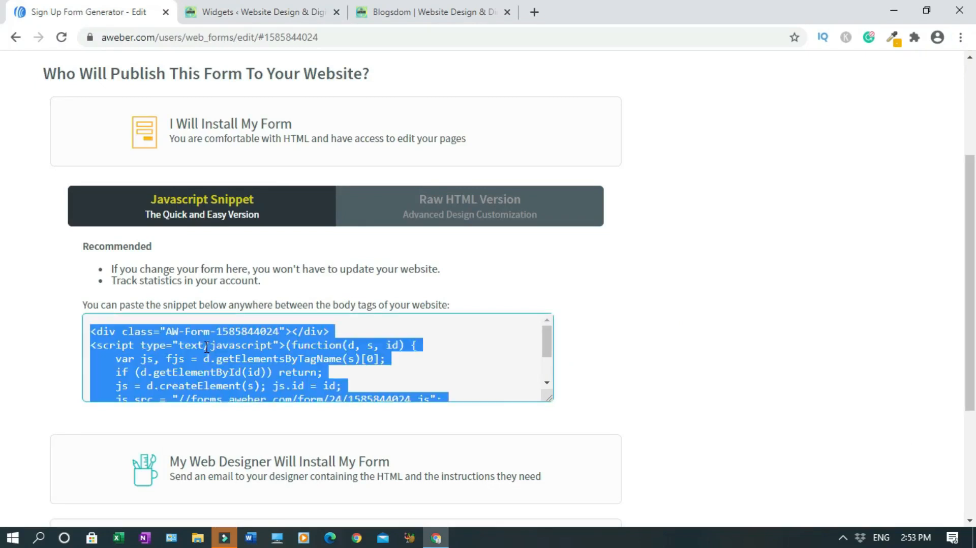
Copy the selected embed snippet and switch to the WordPress Widgets tab
{"action": "scroll", "scroll_direction": "down", "scroll_amount": 3}
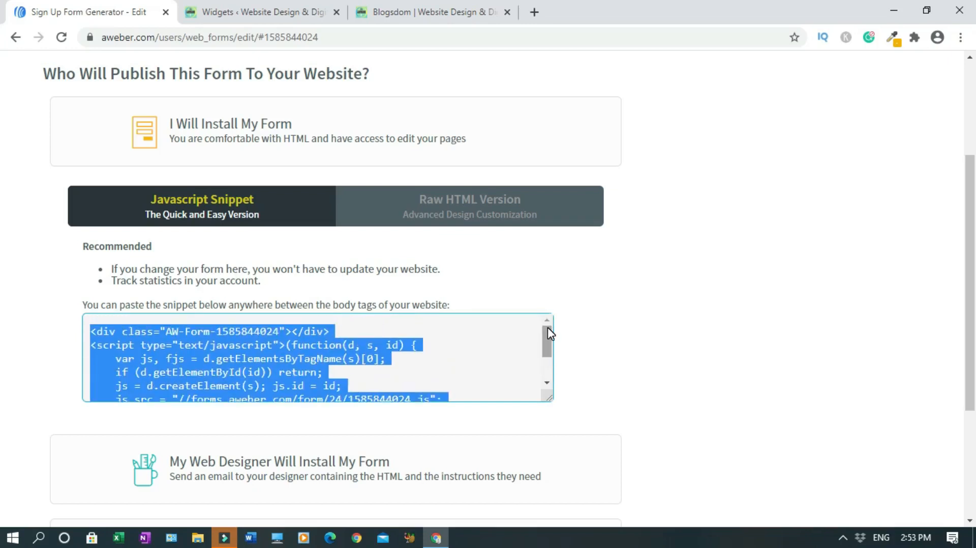
{"action": "mouse_move", "coordinate": [685, 313]}
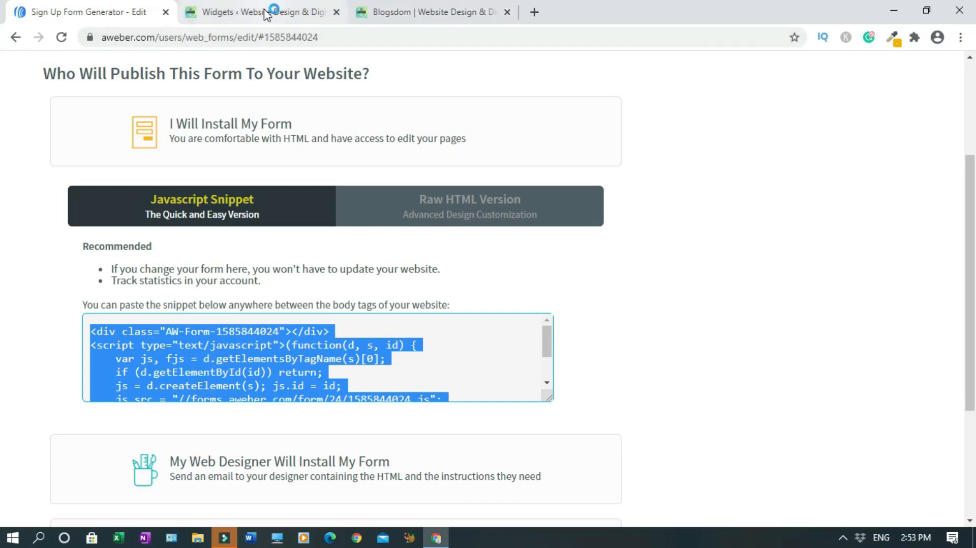
{"action": "mouse_move", "coordinate": [261, 12]}
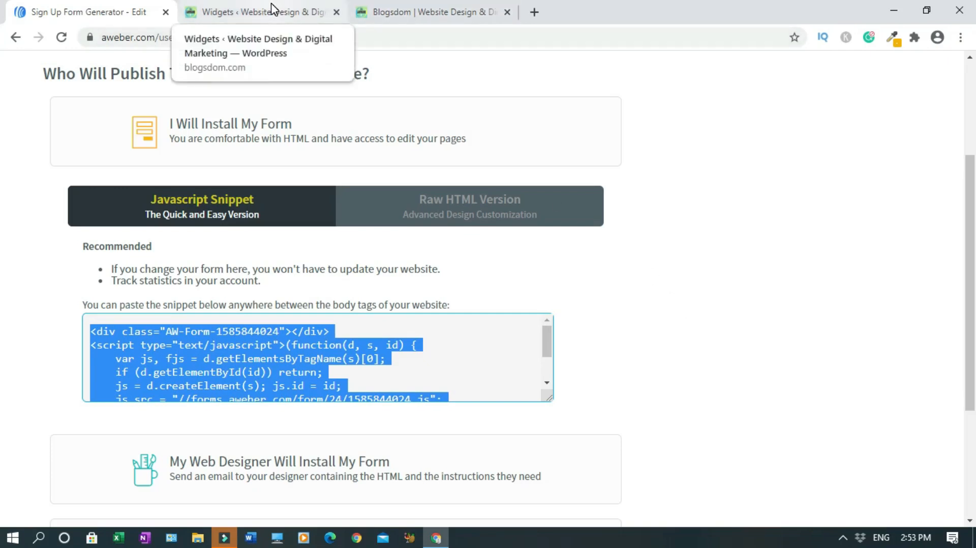
{"action": "left_click", "coordinate": [262, 11]}
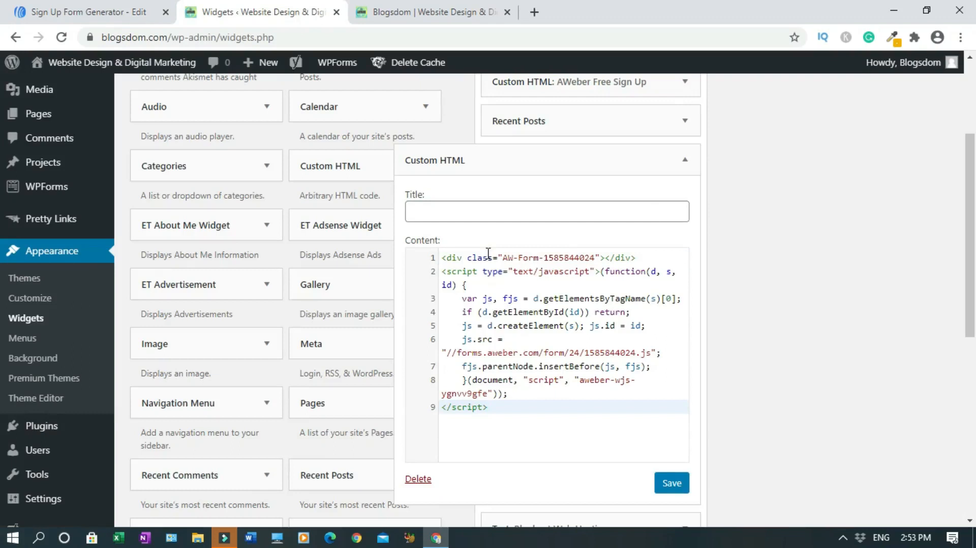
Save the Custom HTML widget holding the AWeber code, close it, and go to the live blog
{"action": "left_click", "coordinate": [671, 483]}
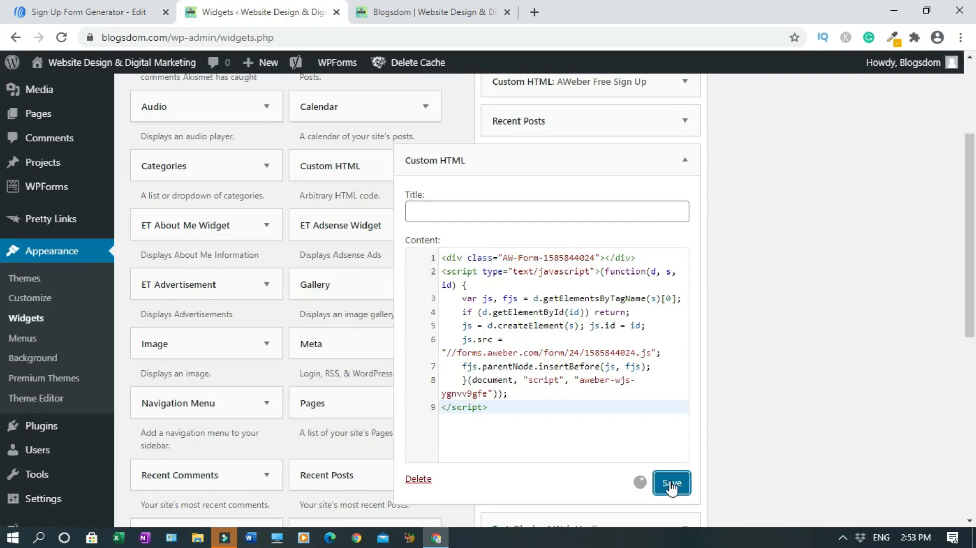
{"action": "left_click", "coordinate": [671, 484]}
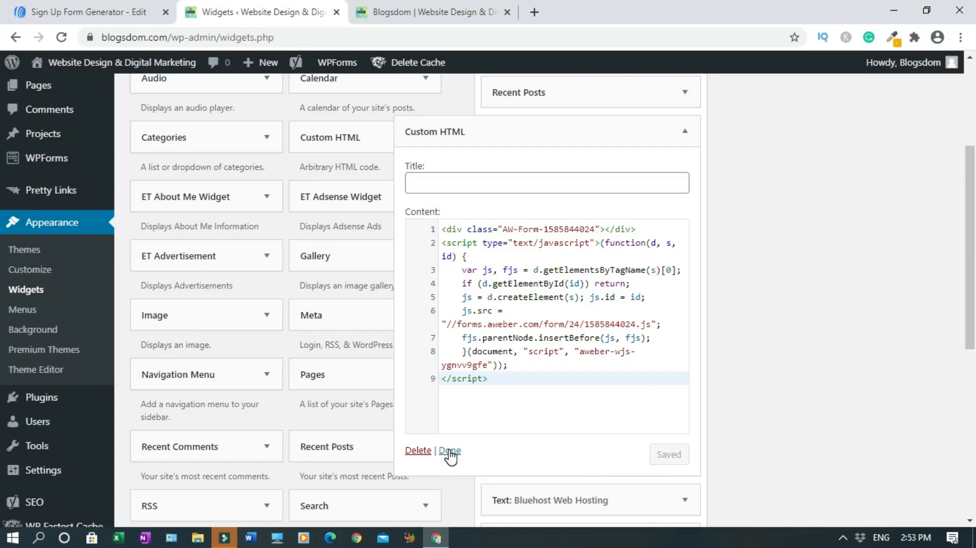
{"action": "left_click", "coordinate": [450, 451]}
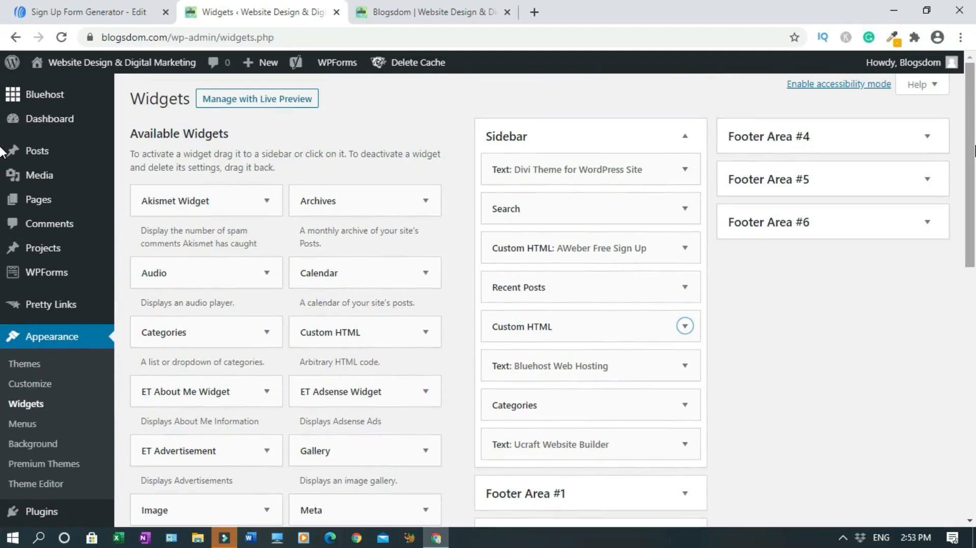
{"action": "mouse_move", "coordinate": [629, 116]}
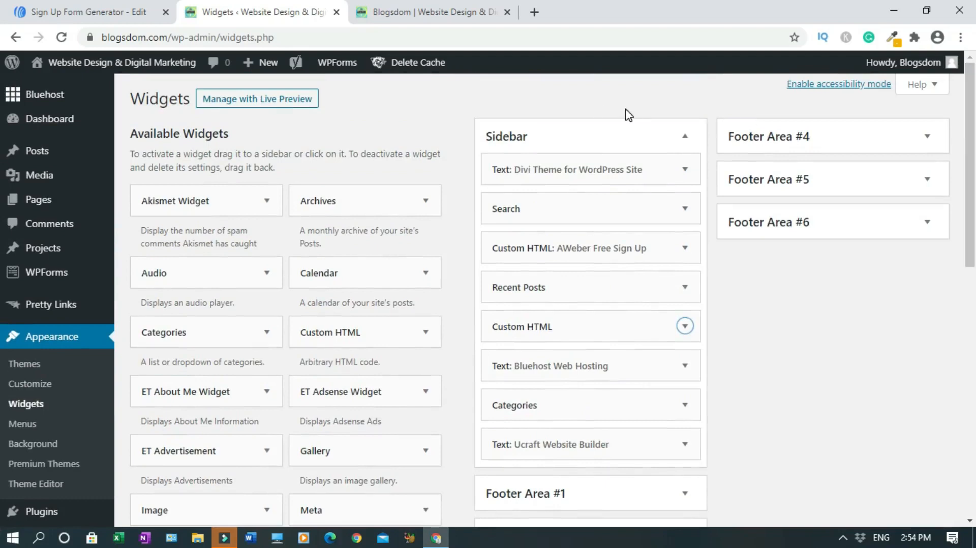
{"action": "left_click", "coordinate": [430, 12]}
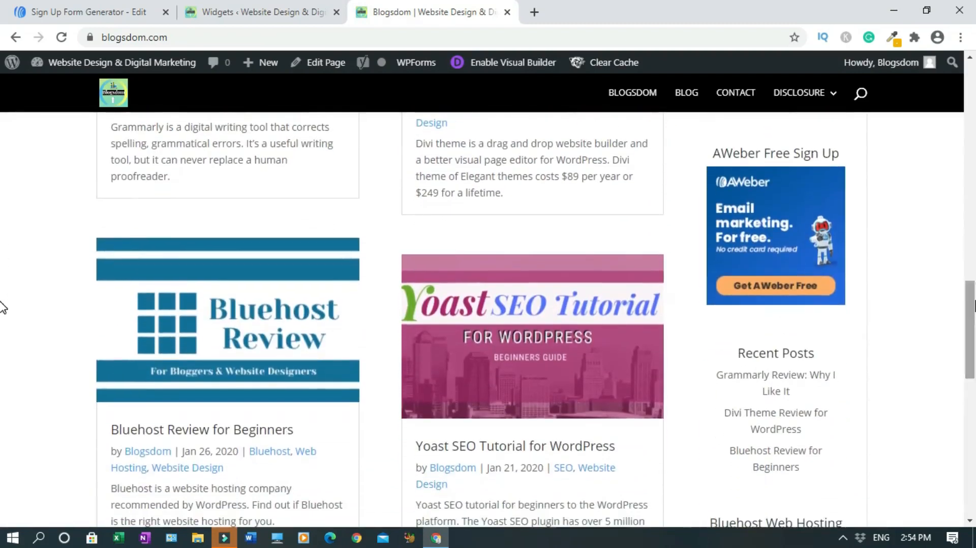
Scroll the reloaded blog homepage down to the sidebar 'Subscribe for Updates' form
{"action": "scroll", "scroll_direction": "down", "scroll_amount": 3}
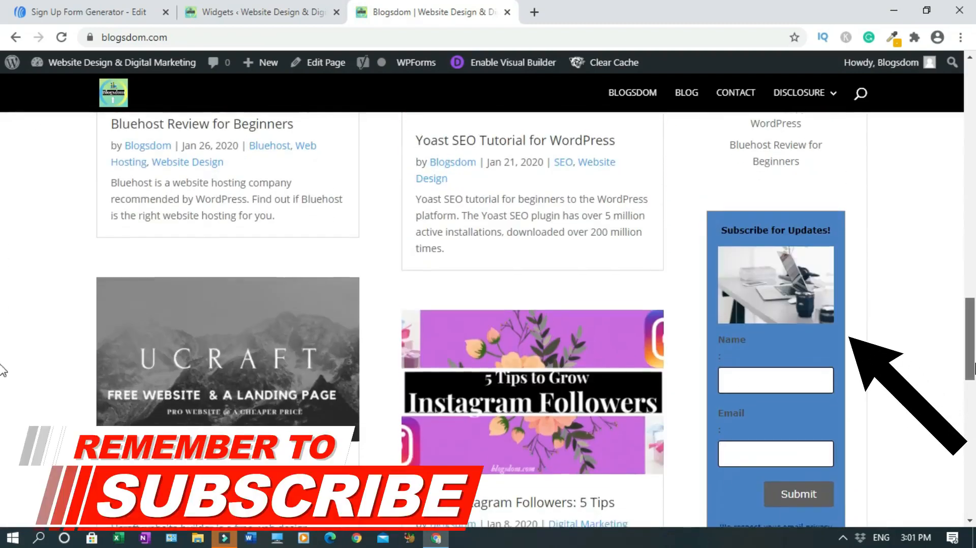
{"action": "scroll", "scroll_direction": "down", "scroll_amount": 3}
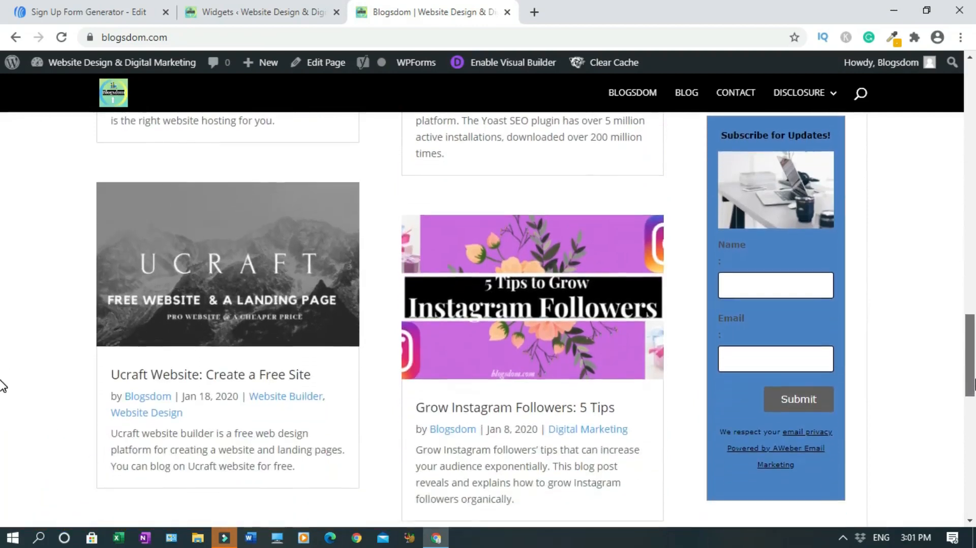
{"action": "scroll", "scroll_direction": "down", "scroll_amount": 3}
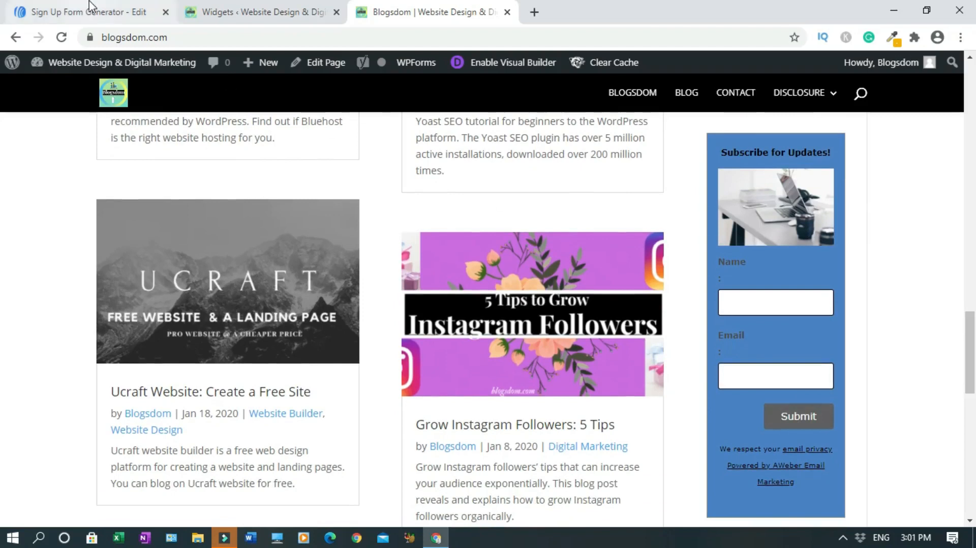
In the AWeber editor, set the Submit Button's position to centre
{"action": "left_click", "coordinate": [87, 12]}
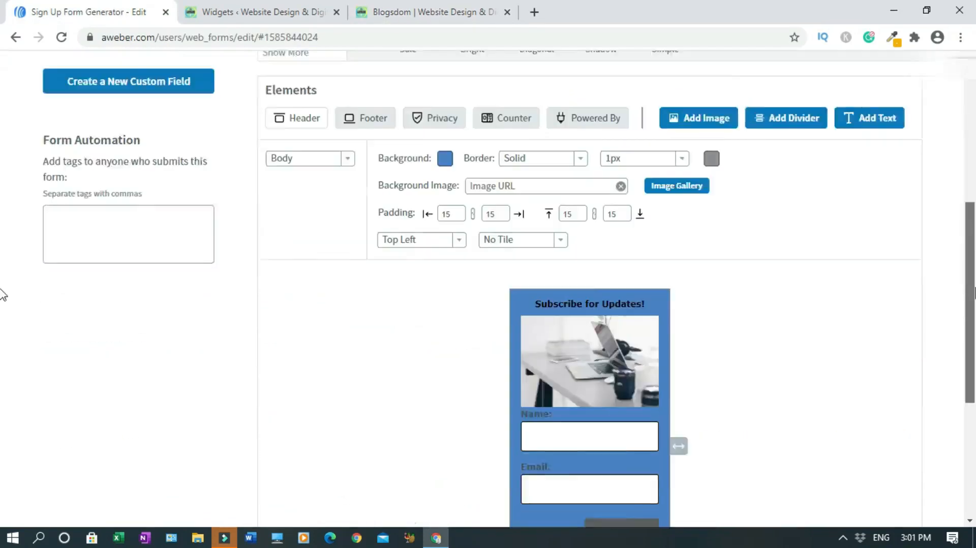
{"action": "scroll", "scroll_direction": "down", "scroll_amount": 3}
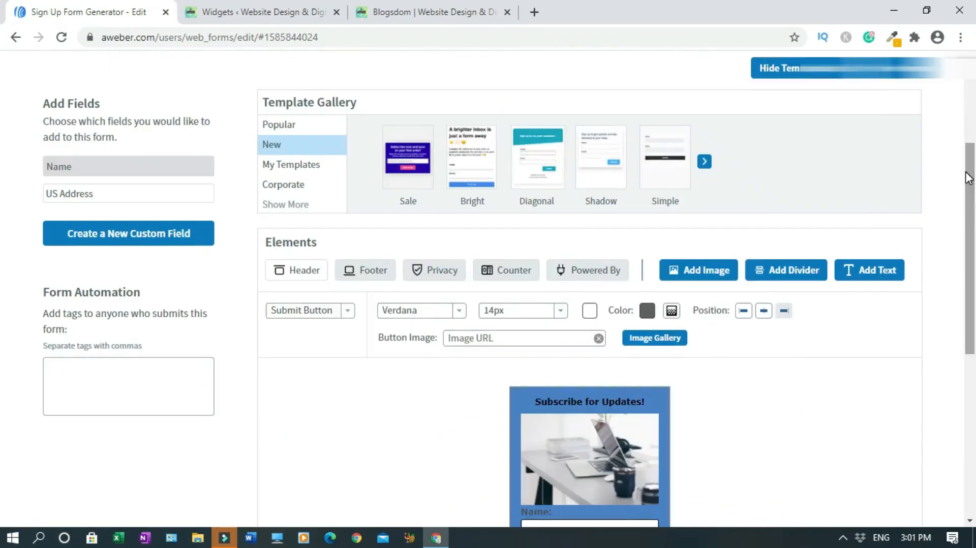
{"action": "left_click", "coordinate": [763, 310]}
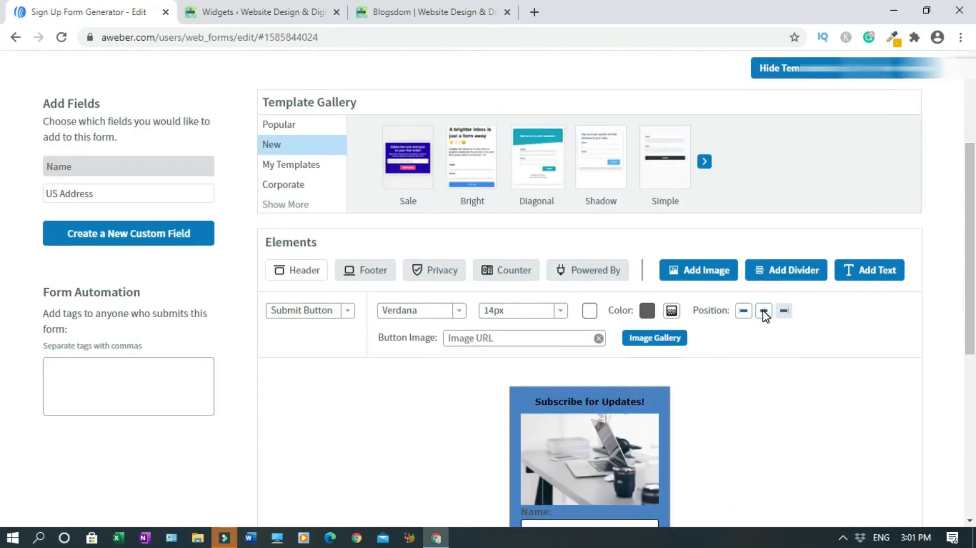
{"action": "left_click", "coordinate": [763, 311]}
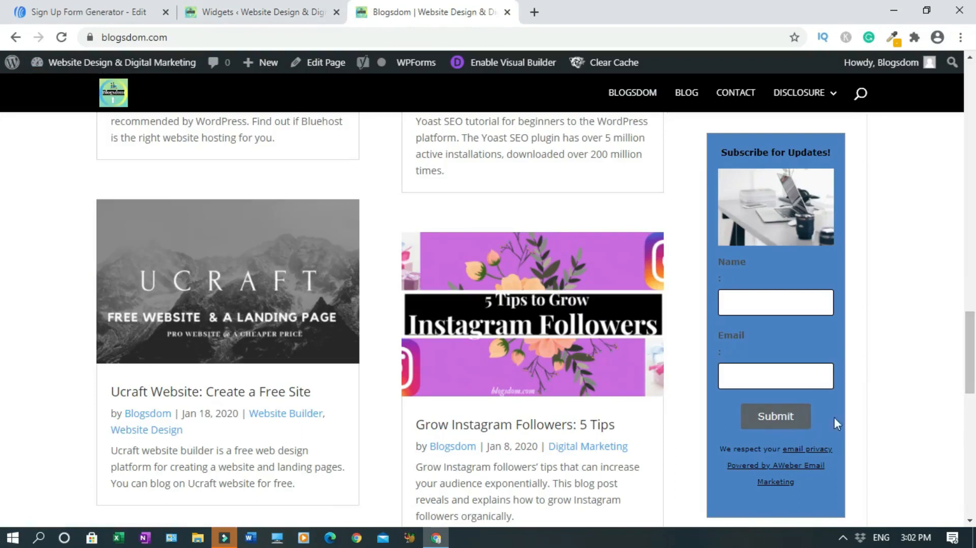
{"action": "mouse_move", "coordinate": [934, 401]}
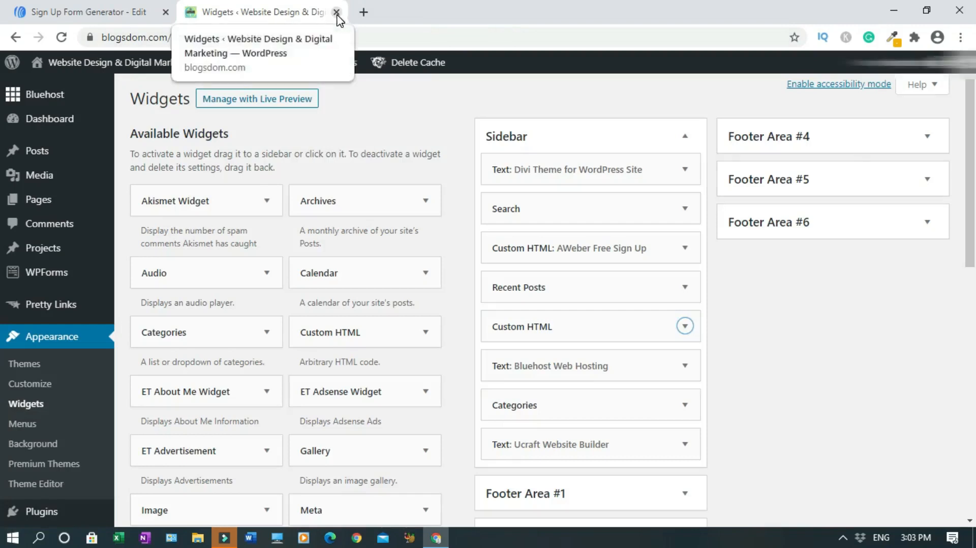
Close the Widgets tab, save the AWeber form, and log out of the account
{"action": "left_click", "coordinate": [336, 12]}
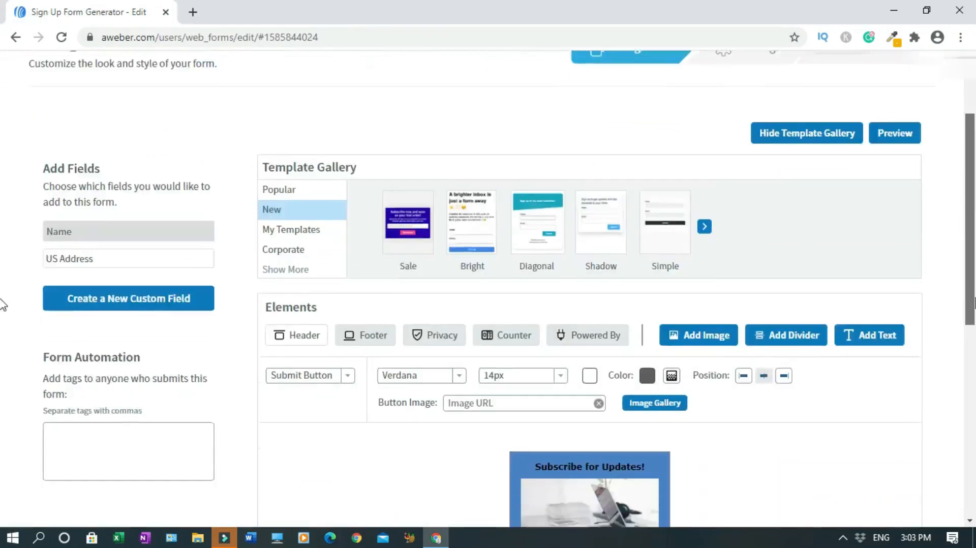
{"action": "scroll", "scroll_direction": "down", "scroll_amount": 3}
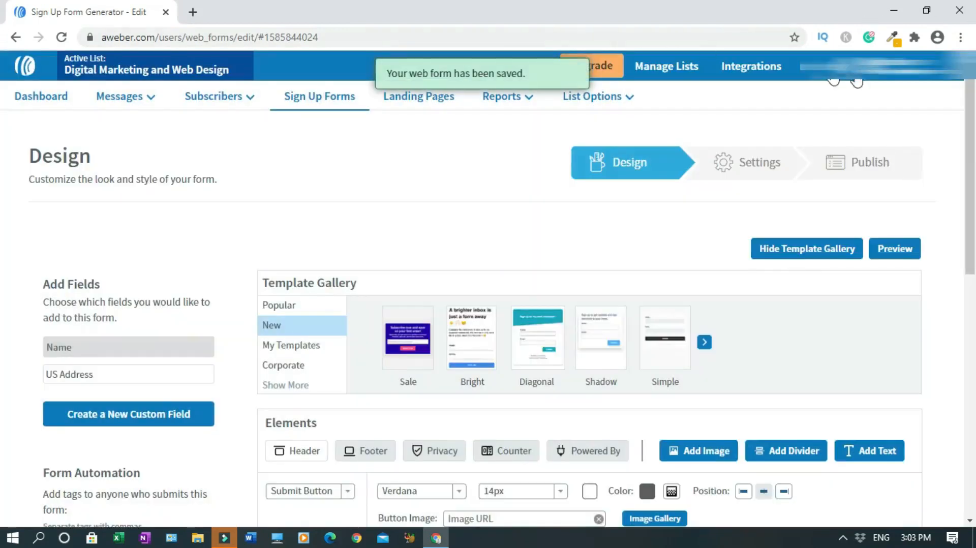
{"action": "left_click", "coordinate": [871, 67]}
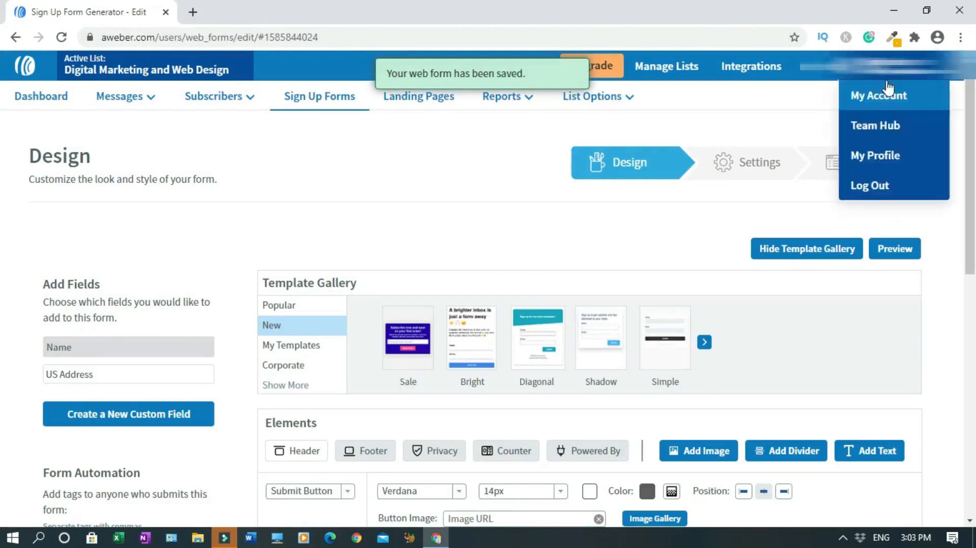
{"action": "left_click", "coordinate": [870, 186]}
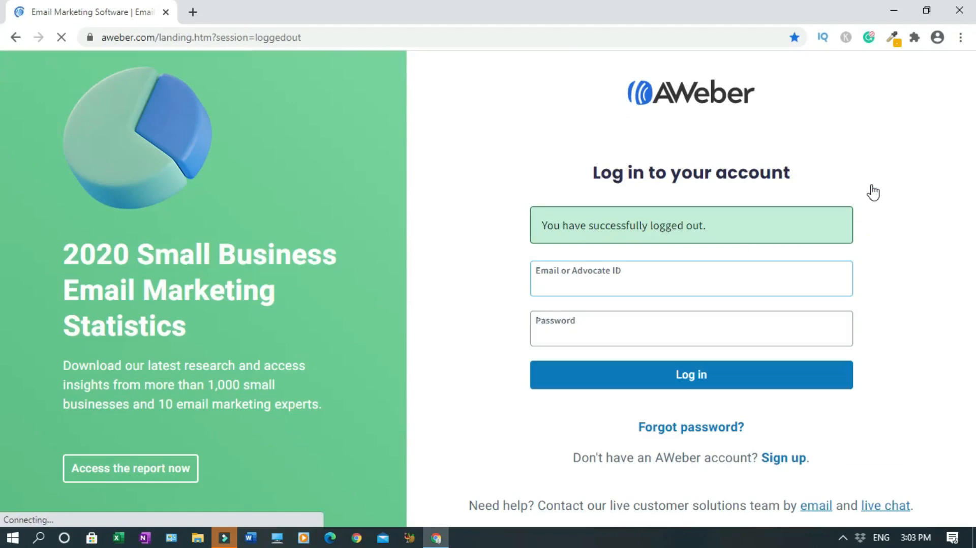
{"action": "left_click", "coordinate": [690, 278]}
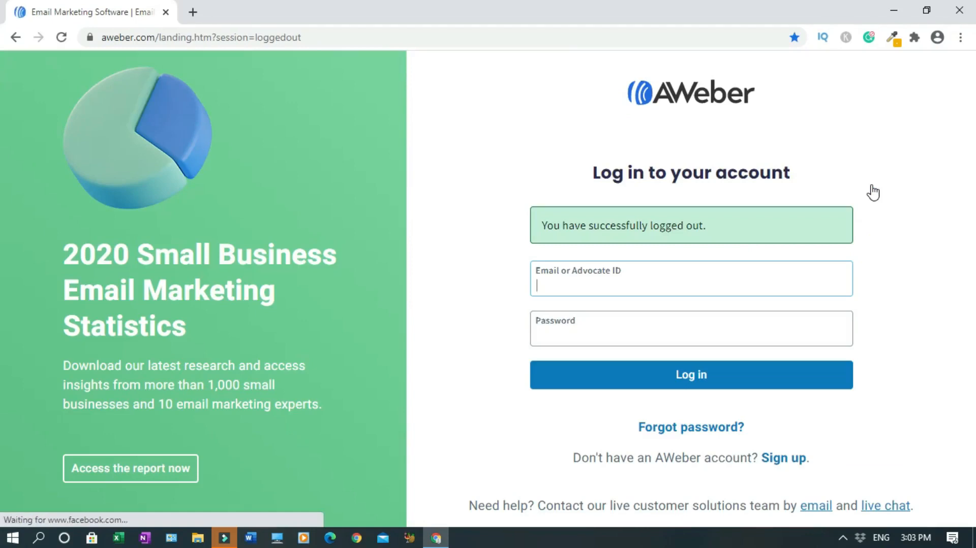